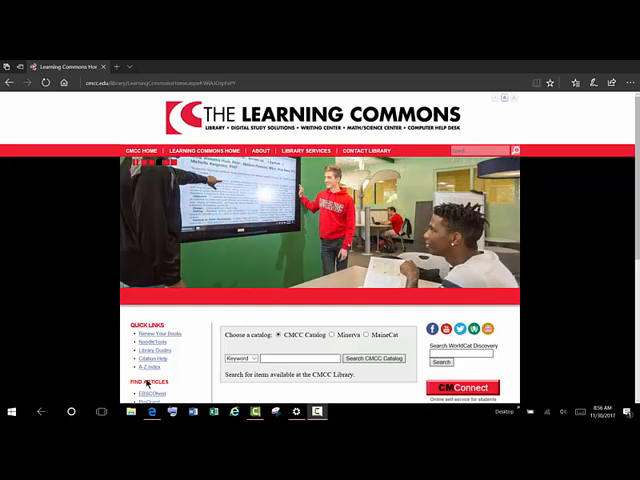
# Follow EBSCOhost from the Learning Commons to the 'EBSCOhost Web - All Databases' list.
pyautogui.click(196, 57)
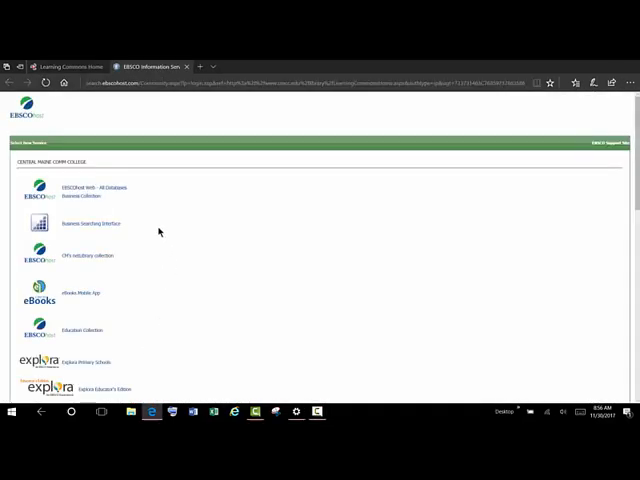
pyautogui.click(92, 187)
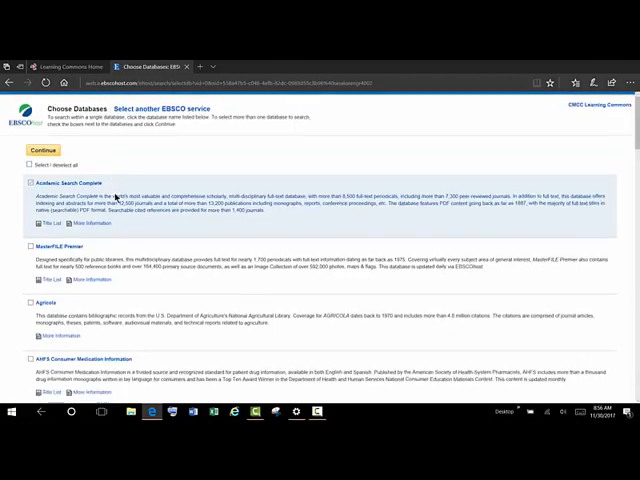
# Scroll the database list past the health and nursing databases to American Doctoral Dissertations.
pyautogui.scroll(-3)
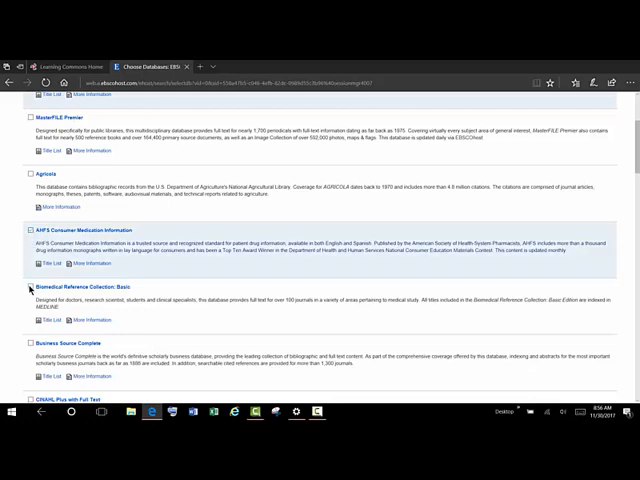
pyautogui.scroll(-3)
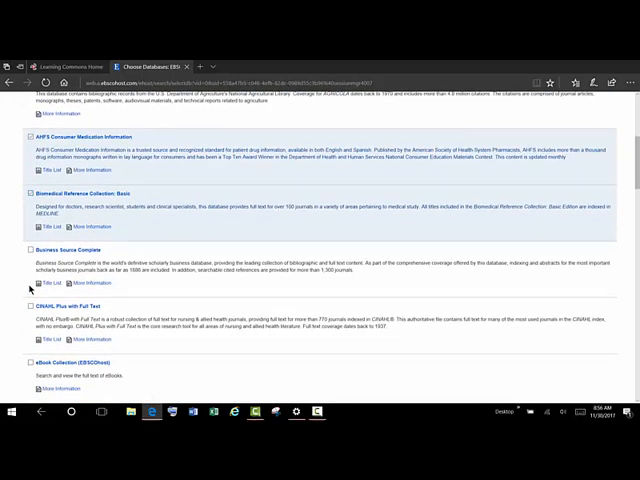
pyautogui.scroll(-3)
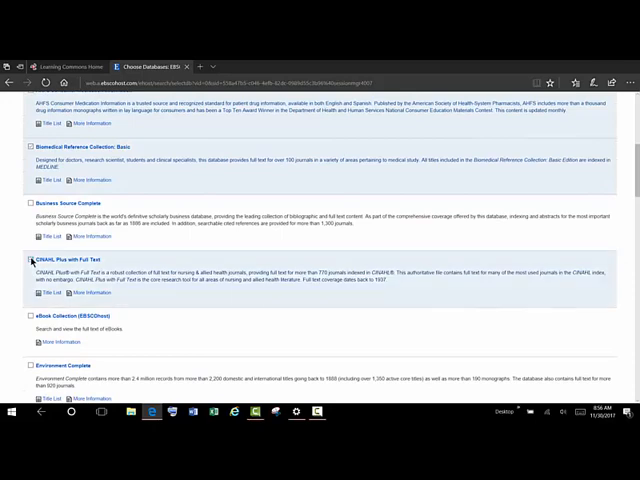
pyautogui.scroll(-3)
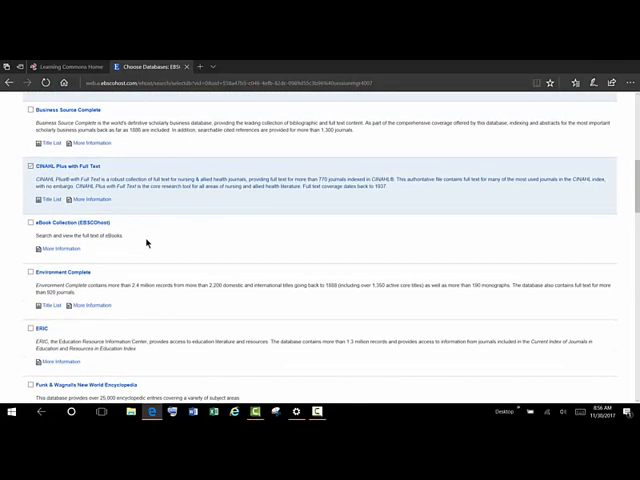
pyautogui.scroll(-3)
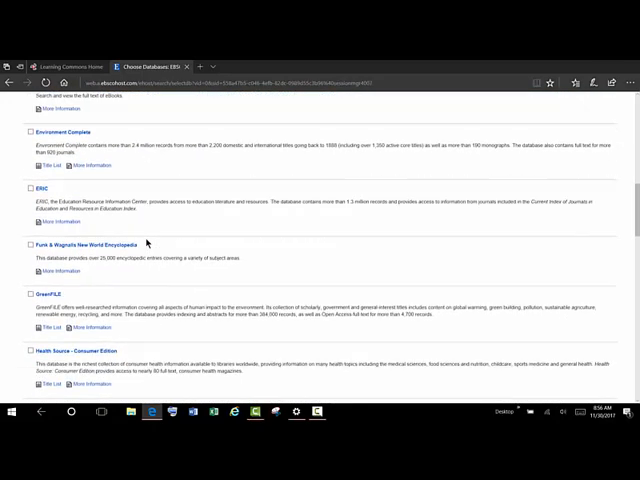
pyautogui.scroll(-3)
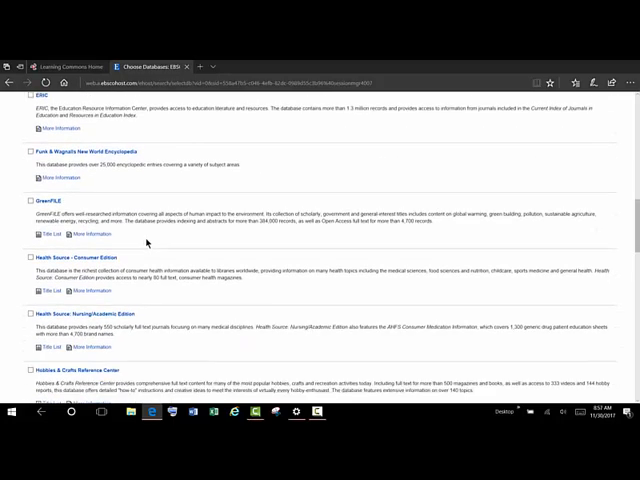
pyautogui.scroll(-3)
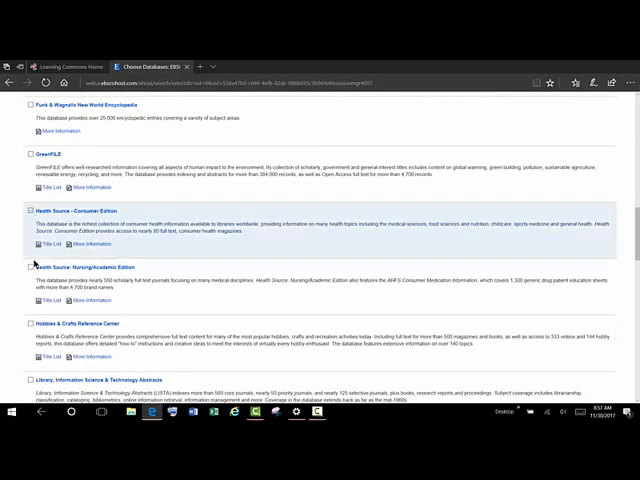
pyautogui.scroll(-3)
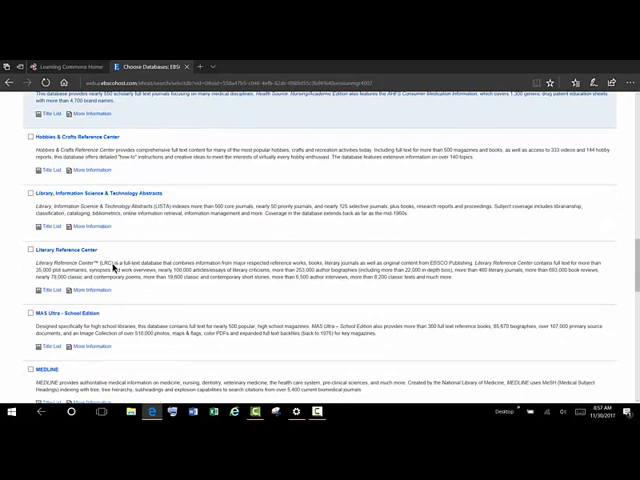
pyautogui.scroll(-3)
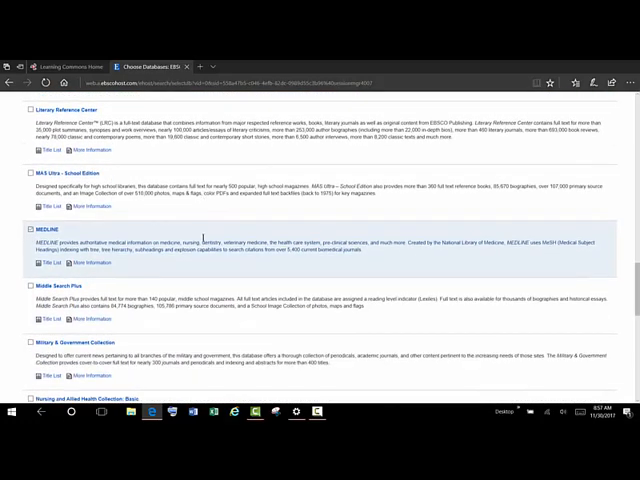
pyautogui.scroll(-3)
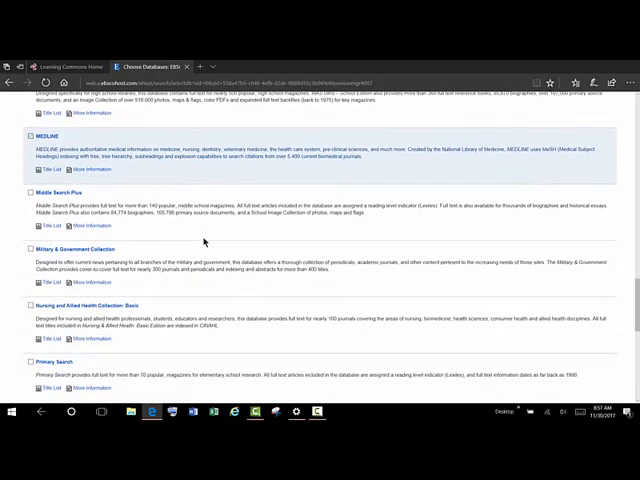
pyautogui.scroll(-3)
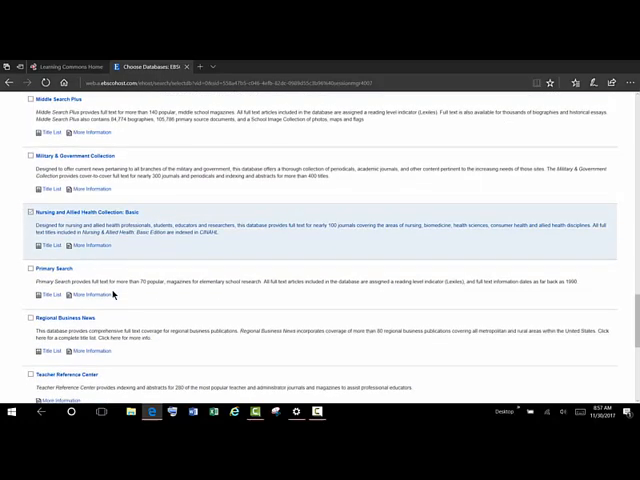
pyautogui.scroll(-3)
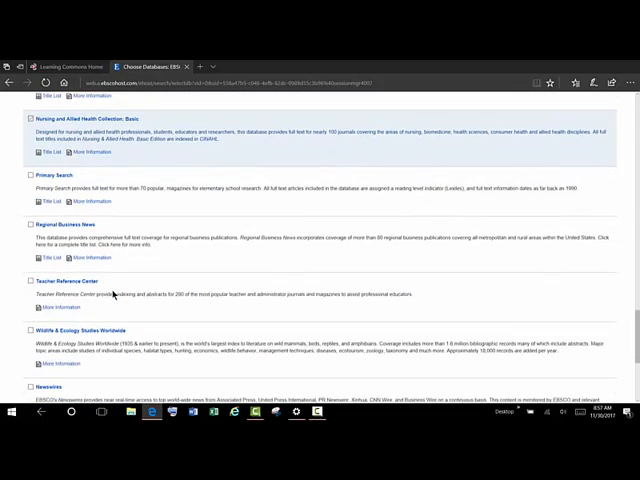
pyautogui.scroll(-3)
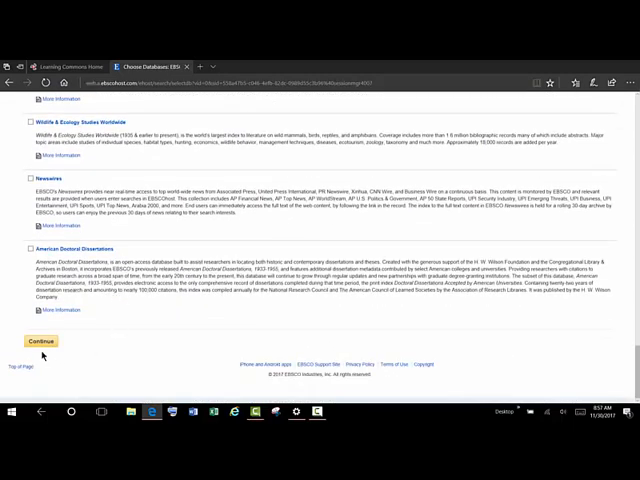
# Confirm the selected databases and switch to the Advanced Search form.
pyautogui.click(38, 340)
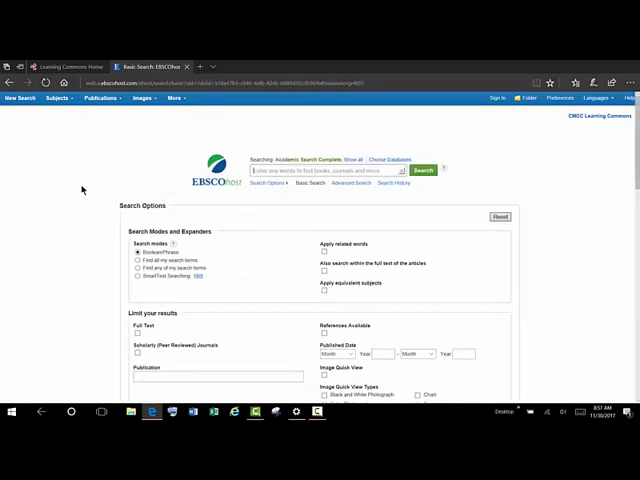
pyautogui.click(339, 183)
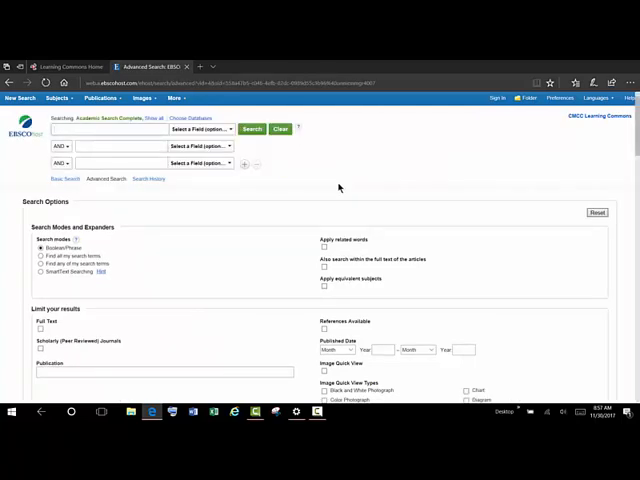
pyautogui.moveTo(234, 251)
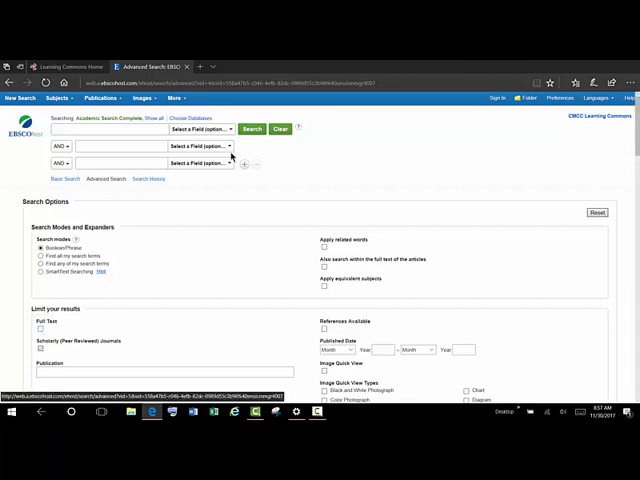
# Enter nurs* in the second search row, targeting the journal source field.
pyautogui.click(345, 349)
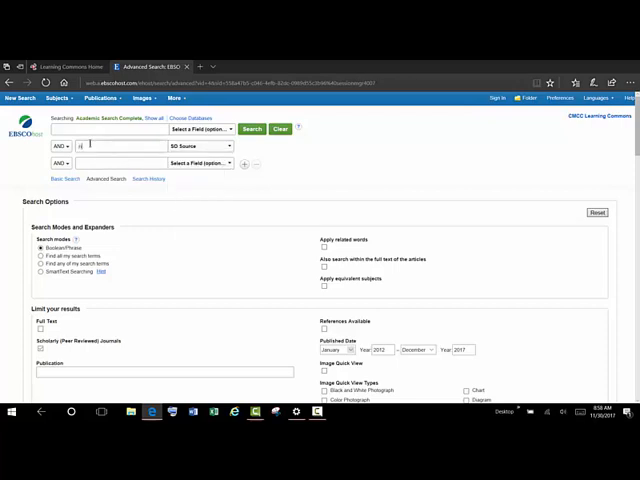
pyautogui.write('nurs*')
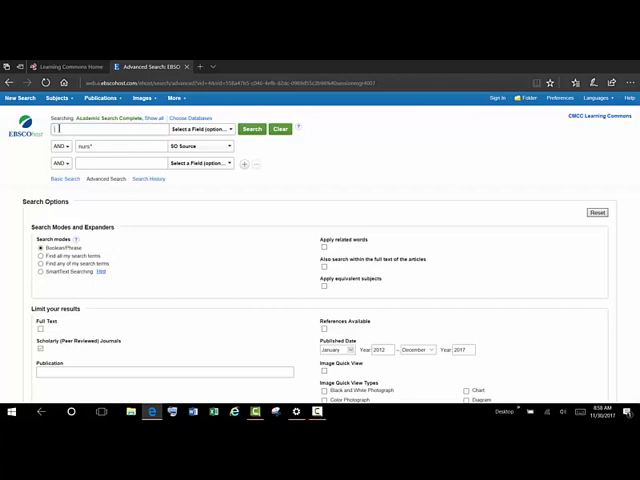
# Search 'pain management' from the first-row suggestions, returning 2,796 results.
pyautogui.write('pain')
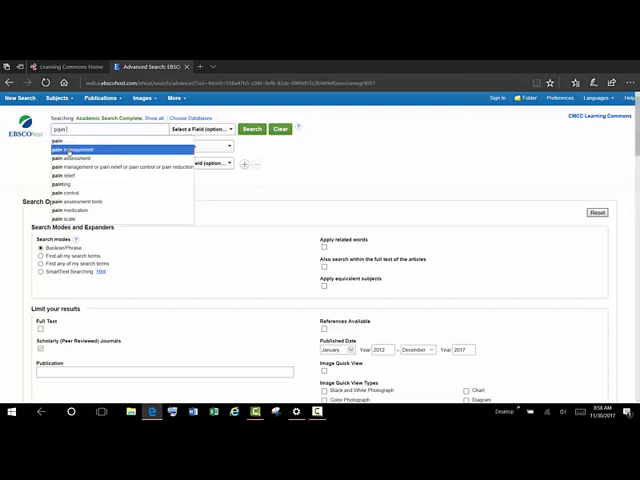
pyautogui.click(90, 148)
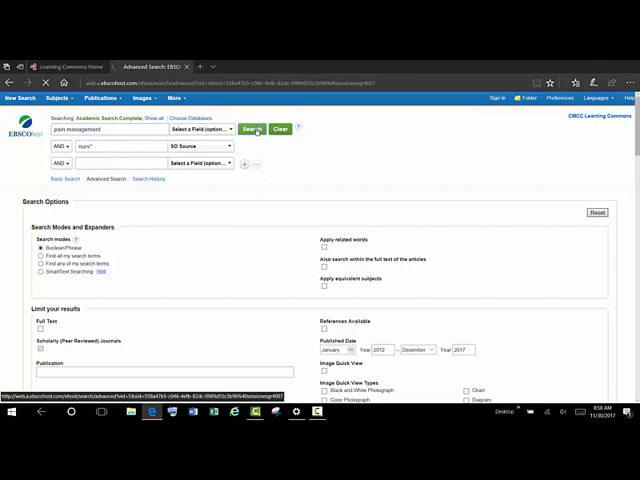
pyautogui.click(253, 130)
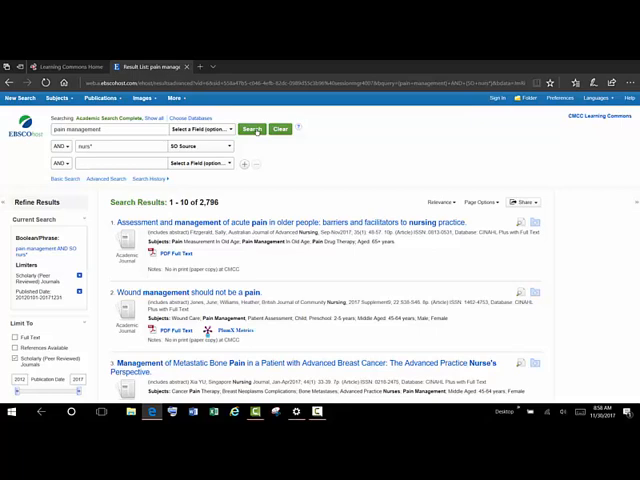
pyautogui.moveTo(265, 148)
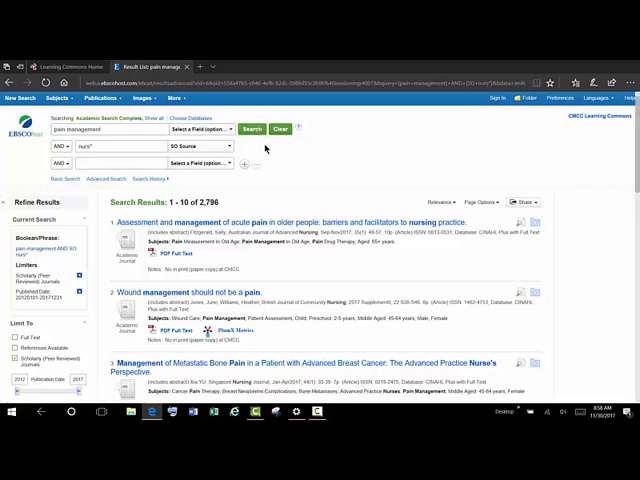
# Search pain management as SU Subject Terms with nurs* sources, narrowing to 569 results.
pyautogui.click(230, 130)
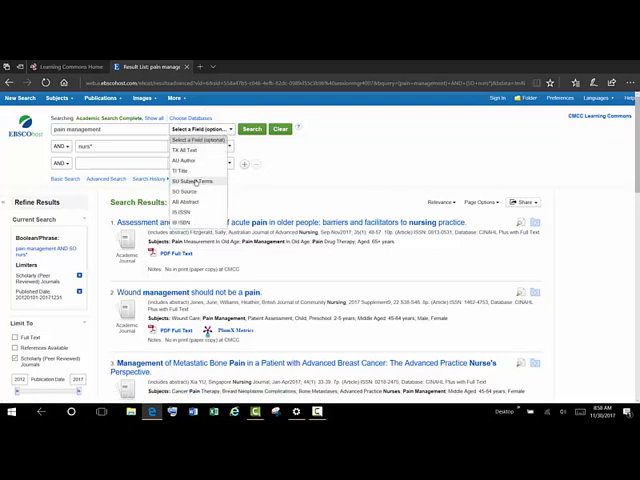
pyautogui.click(192, 180)
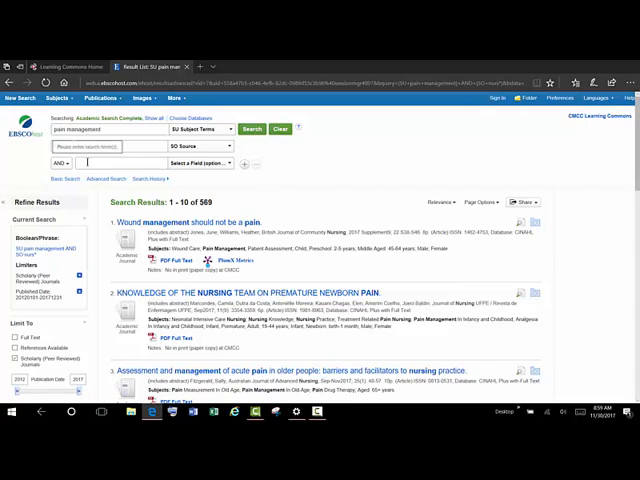
pyautogui.write('nurs*')
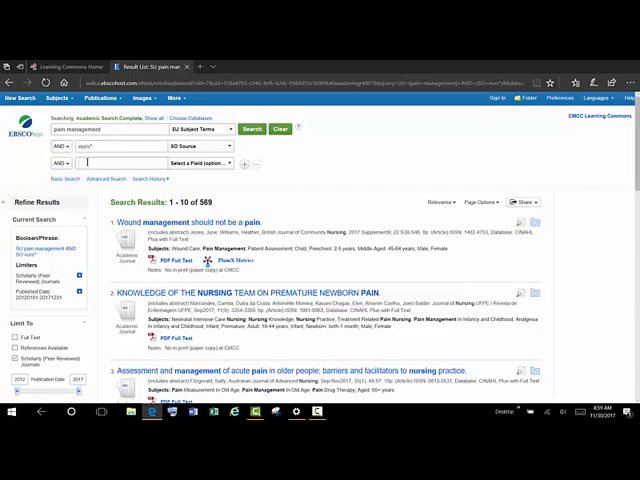
# Add elderly as a third search term and rerun, cutting results to 31.
pyautogui.write('elderly')
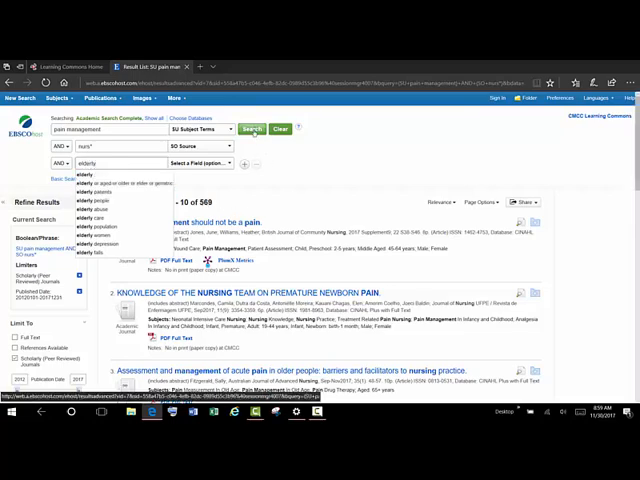
pyautogui.click(252, 129)
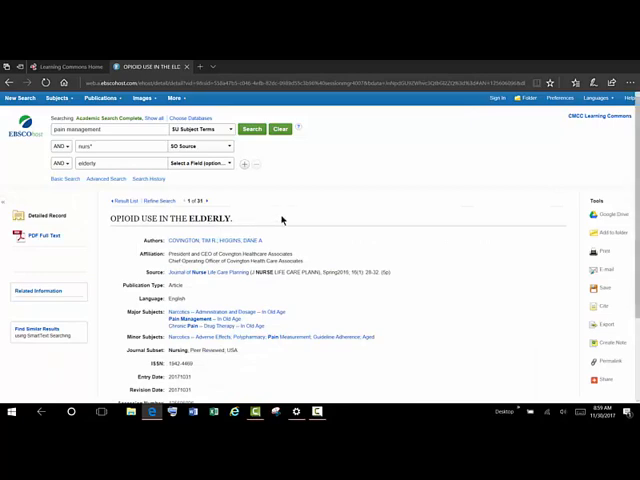
# Show the permalink for 'Opioid Use in the Elderly', then move to record 2.
pyautogui.scroll(-3)
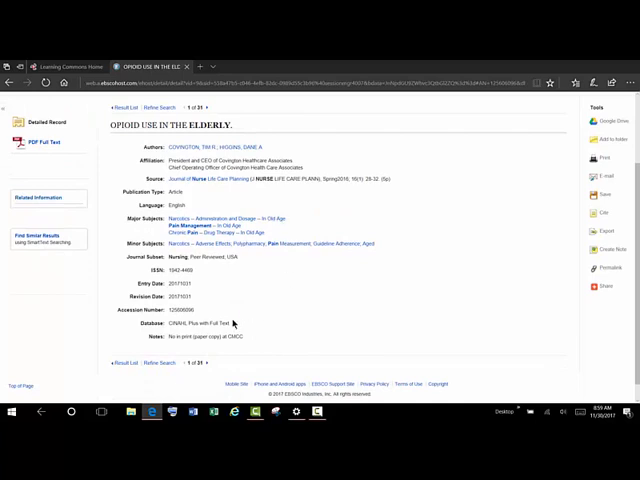
pyautogui.moveTo(617, 270)
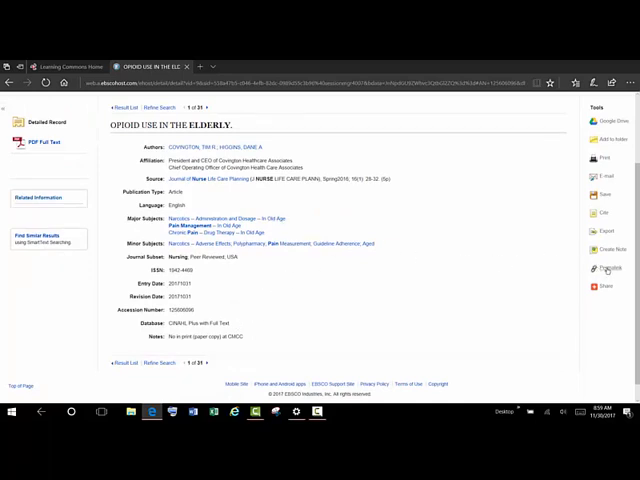
pyautogui.click(623, 268)
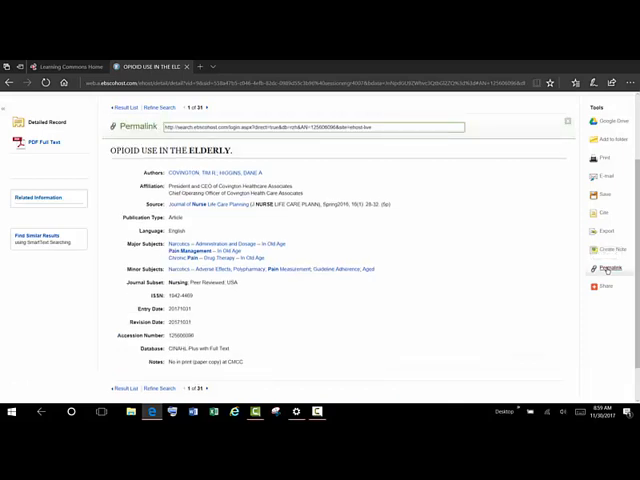
pyautogui.click(300, 127)
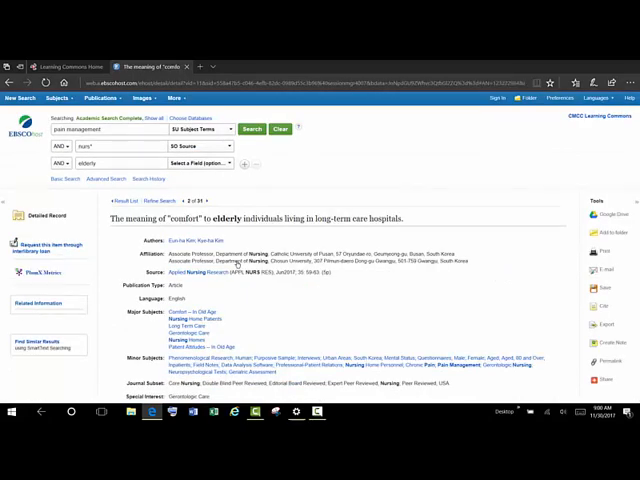
# Scroll through the details of the 'meaning of comfort' to elderly individuals record.
pyautogui.scroll(-3)
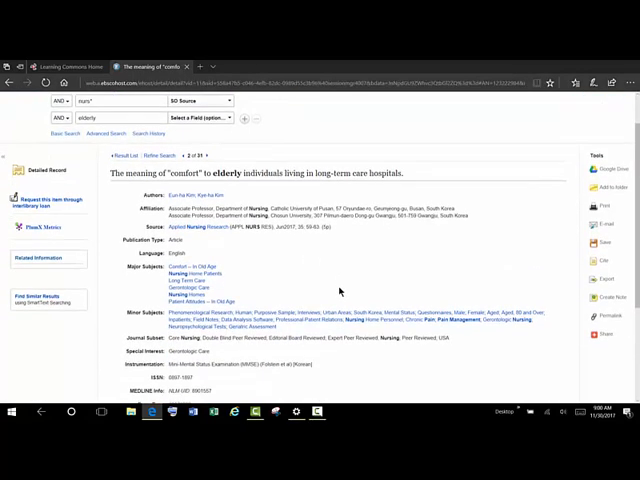
pyautogui.scroll(-3)
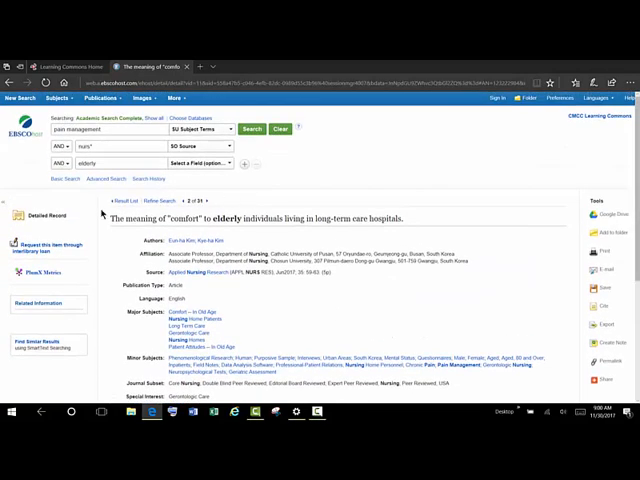
# Open and leave the interlibrary loan form, then limit the 31 results to Full Text.
pyautogui.click(44, 250)
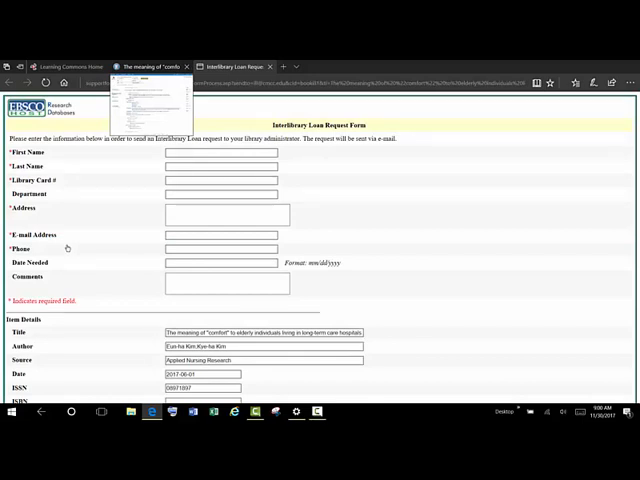
pyautogui.click(220, 180)
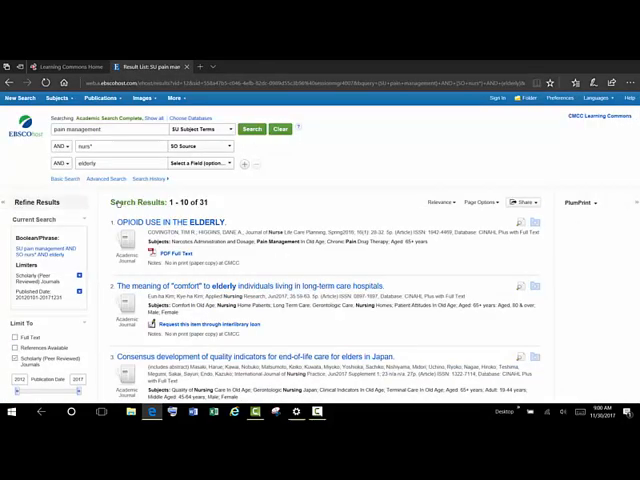
pyautogui.scroll(-3)
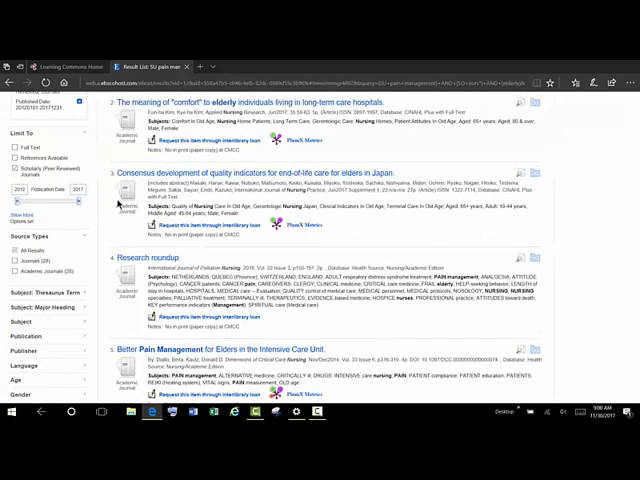
pyautogui.click(19, 148)
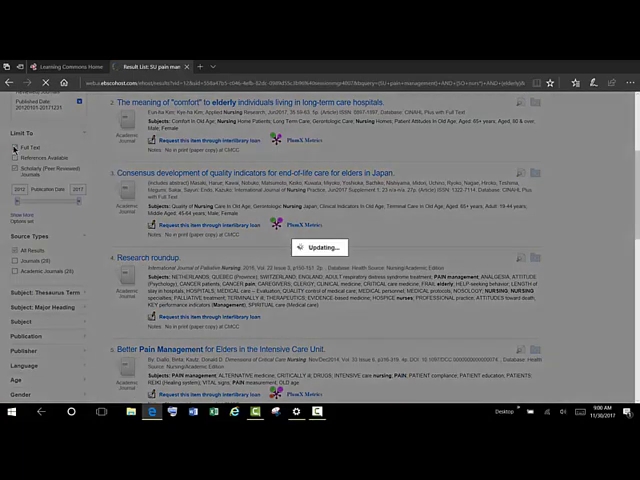